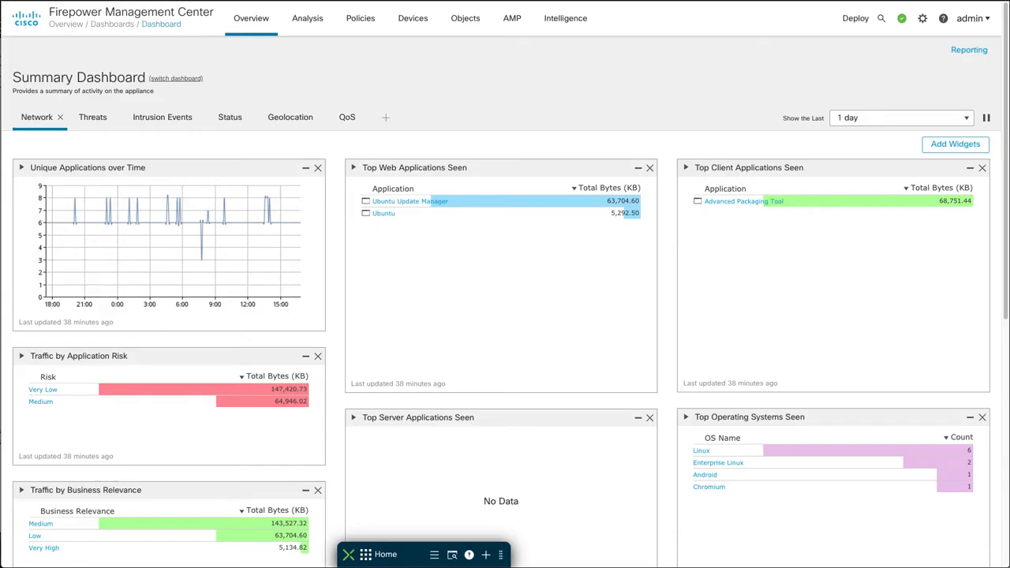
mouse_move(745, 79)
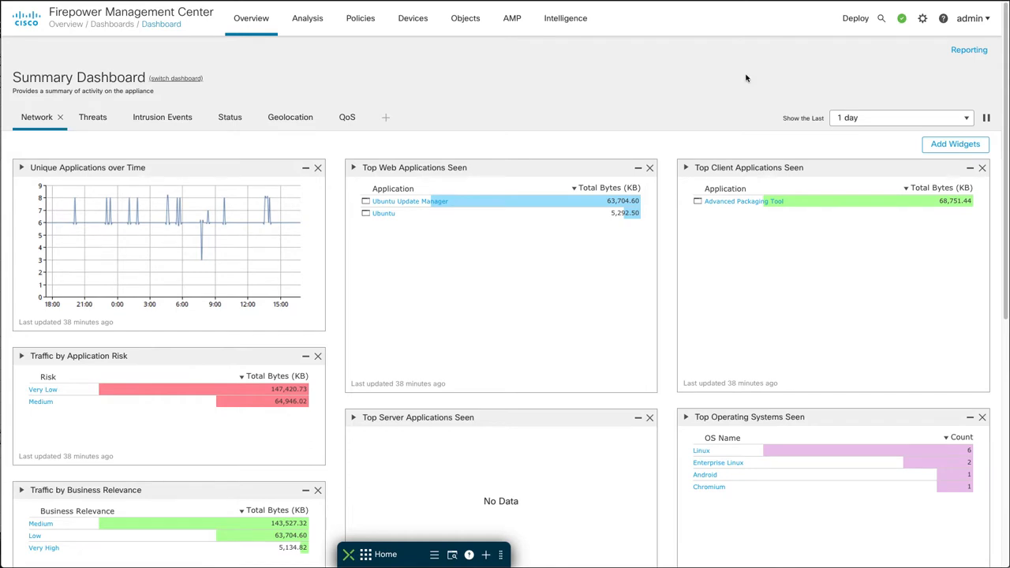
mouse_move(687, 78)
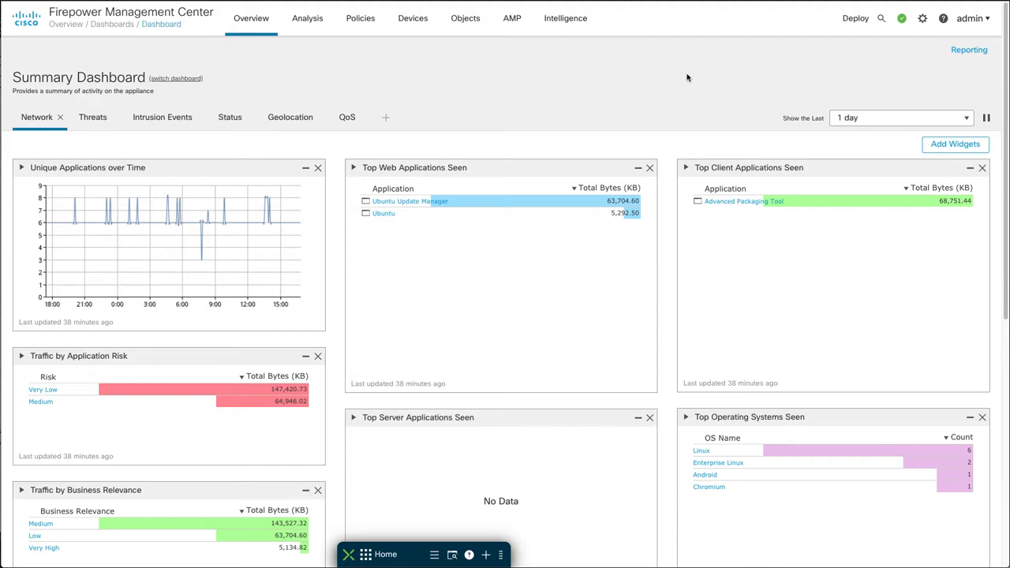
mouse_move(461, 56)
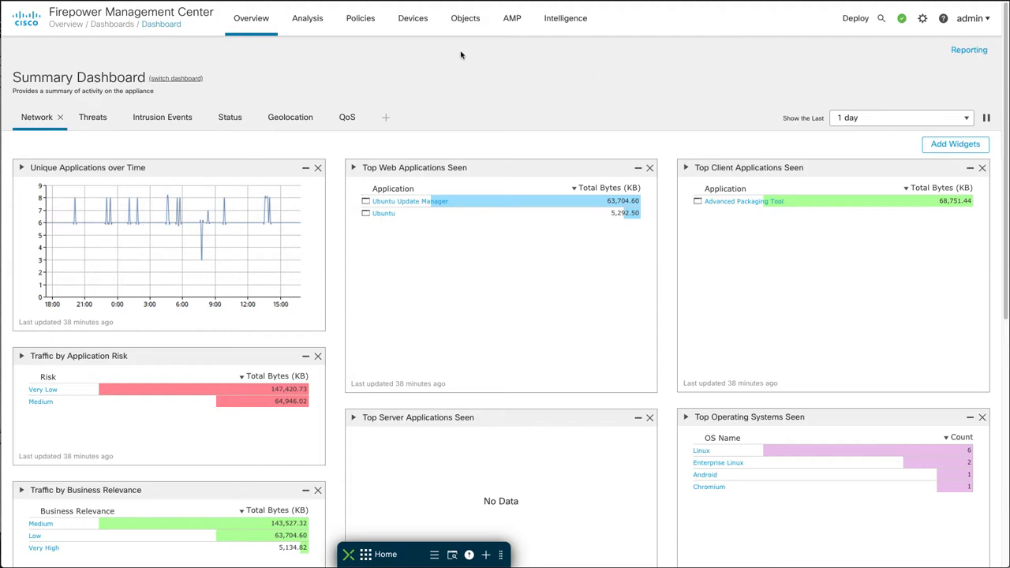
- Bring up the Policies menu listing Access Control, Network Discovery, Correlation and Alerts
click(360, 19)
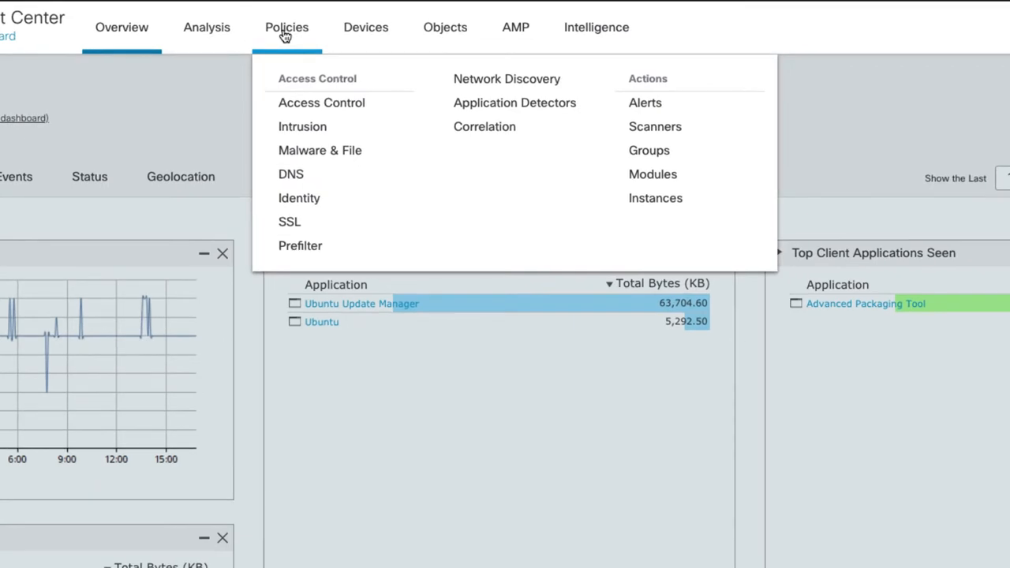
mouse_move(288, 95)
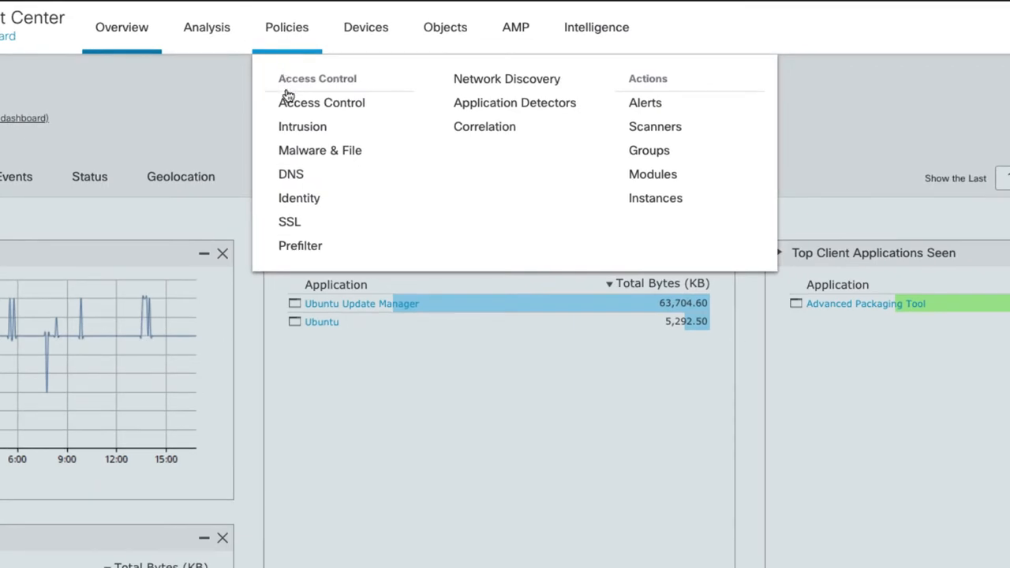
mouse_move(303, 126)
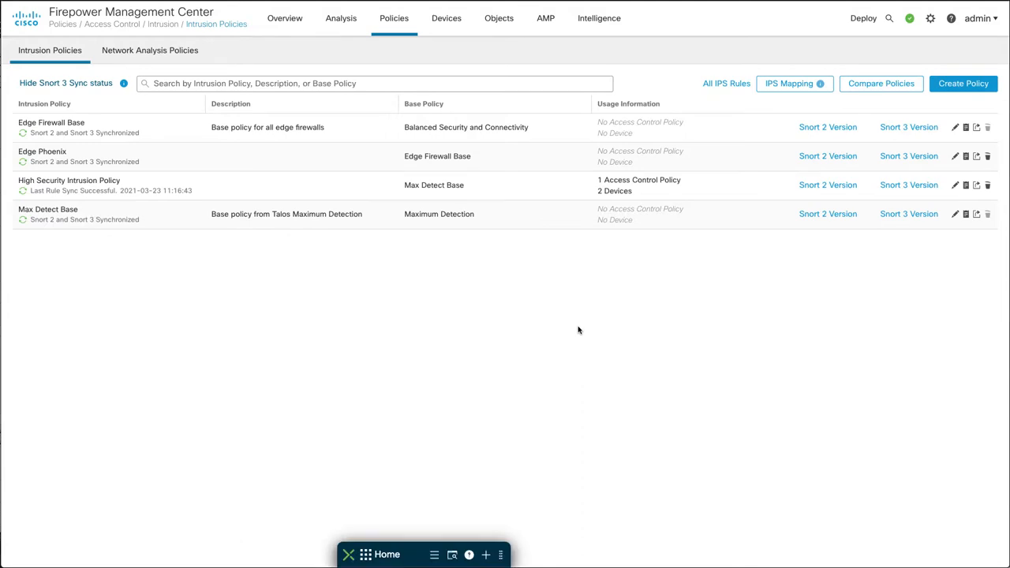
mouse_move(782, 333)
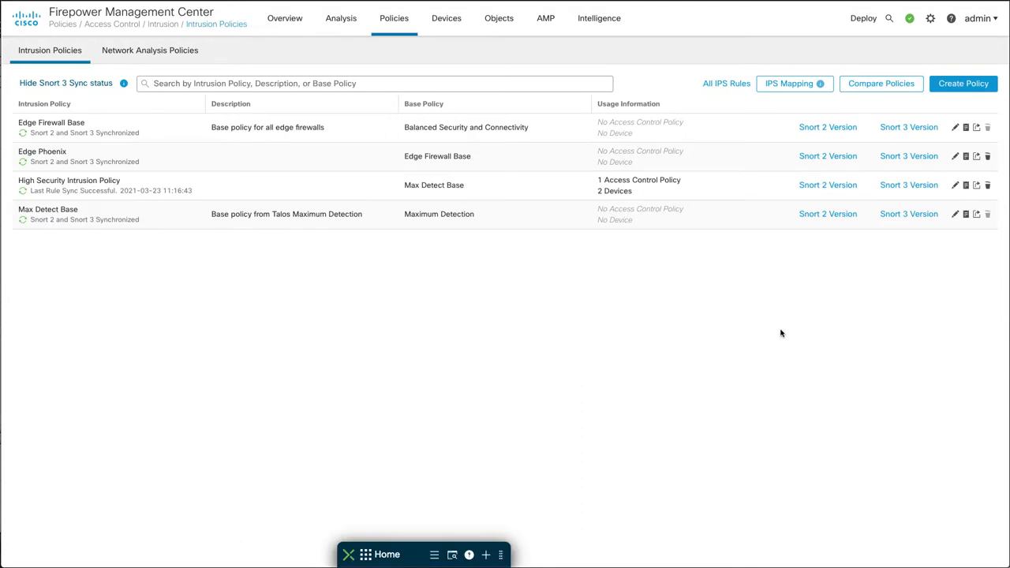
mouse_move(818, 310)
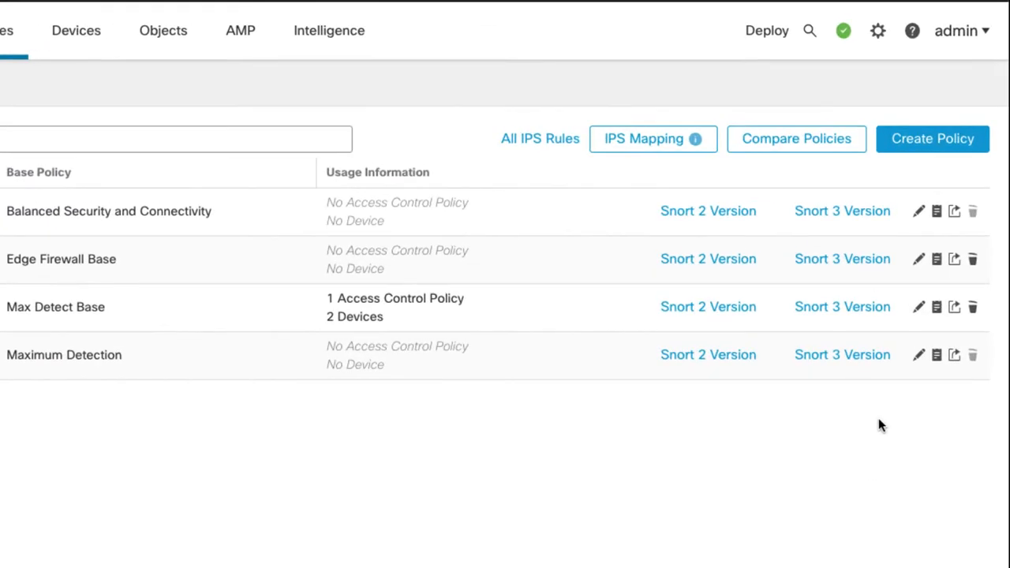
mouse_move(878, 427)
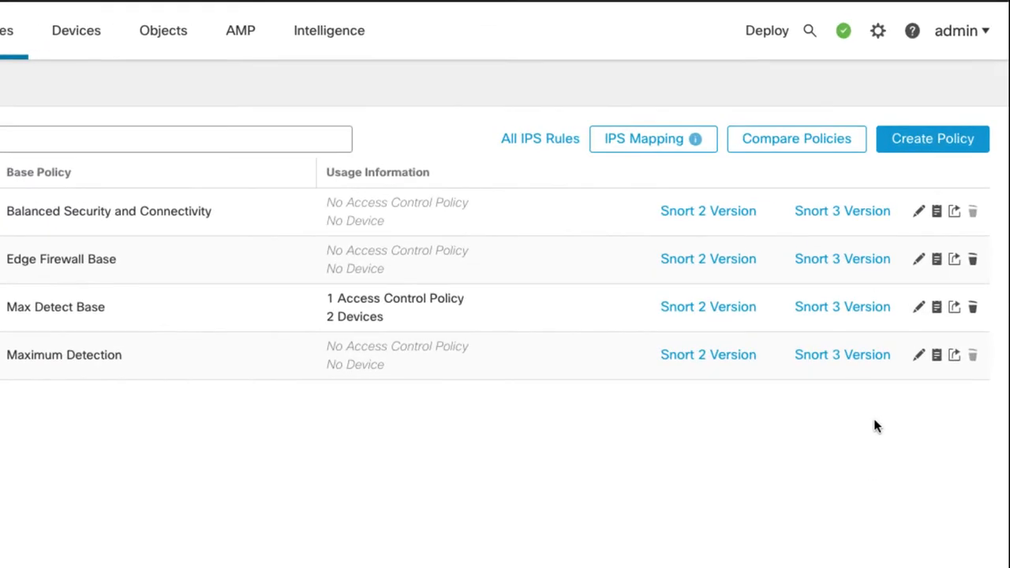
mouse_move(707, 439)
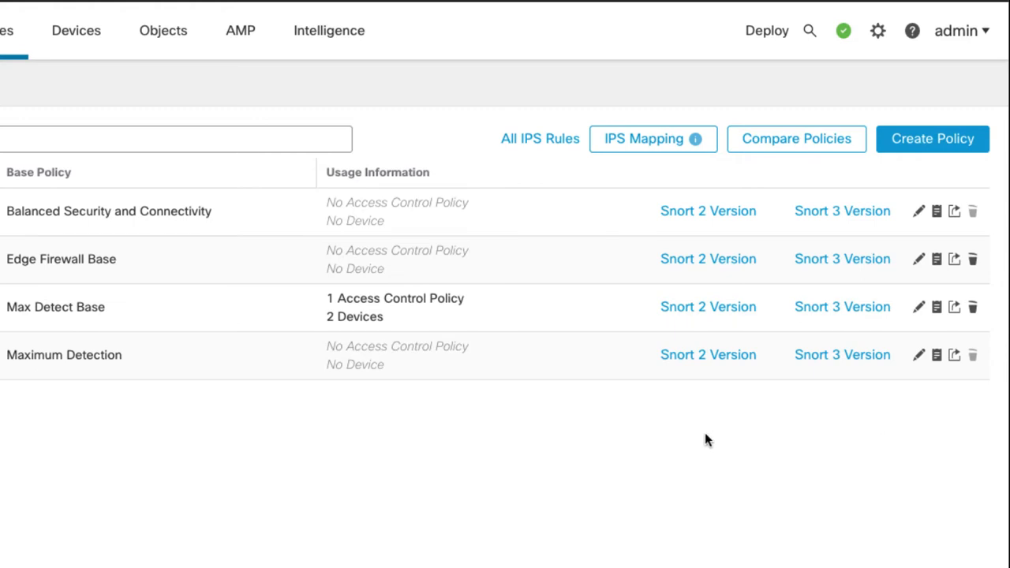
mouse_move(705, 425)
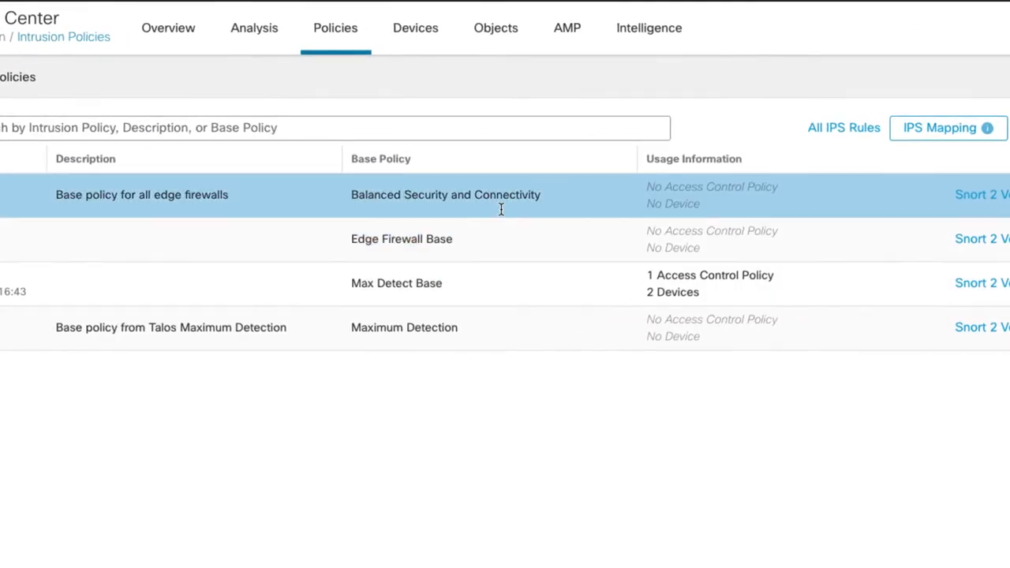
- Show the Snort 3.0 All Rules view with its 44,941 rules
click(496, 29)
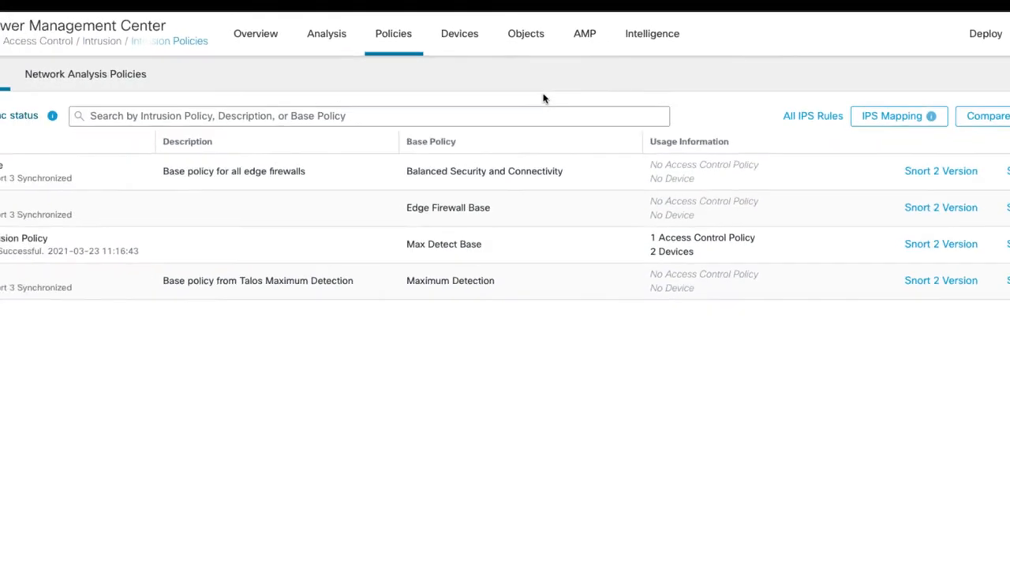
click(812, 117)
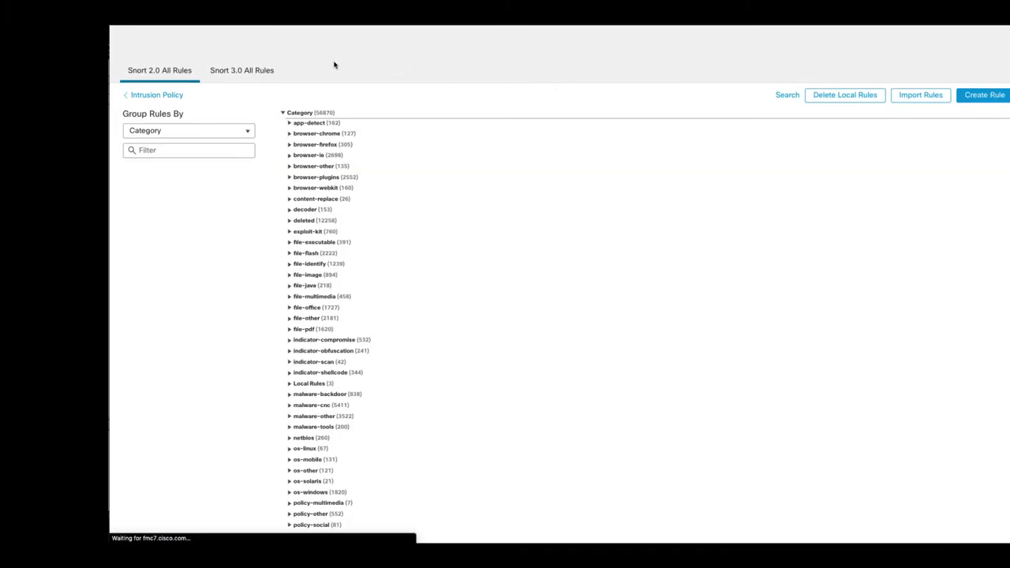
click(240, 69)
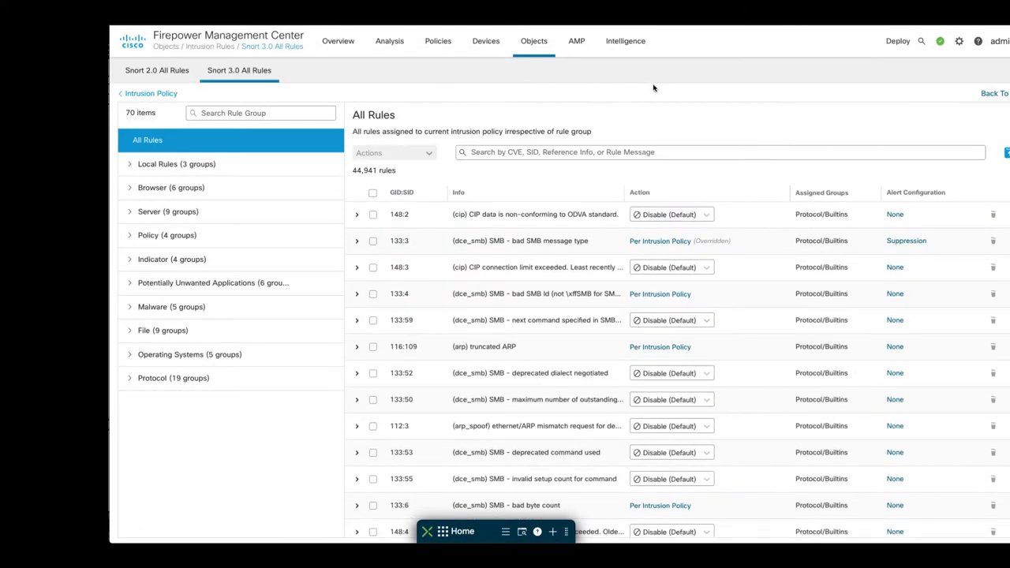
- Filter the rule list by the text 'goldenspy'
click(718, 152)
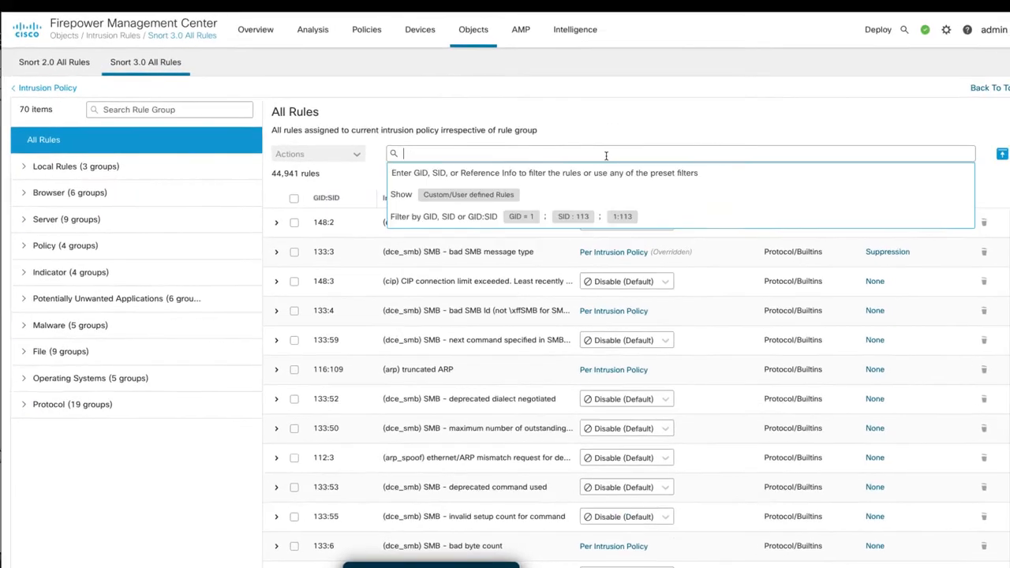
text(goldenspy)
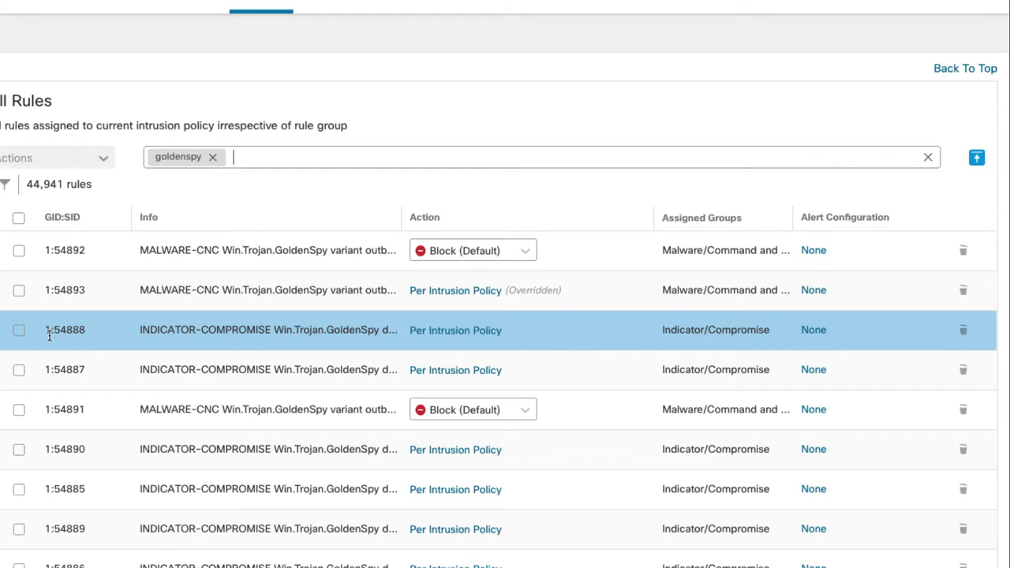
mouse_move(312, 353)
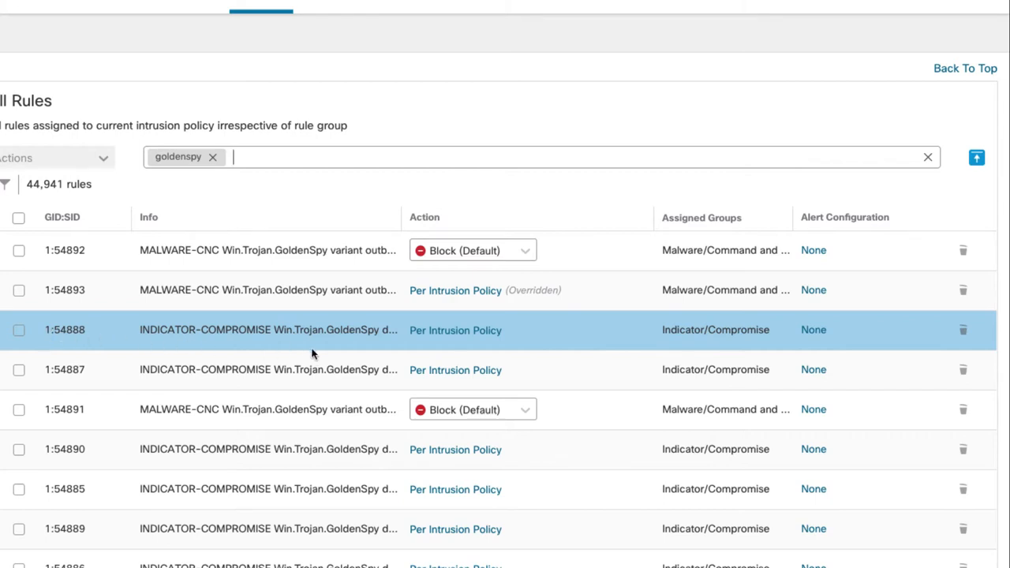
mouse_move(856, 338)
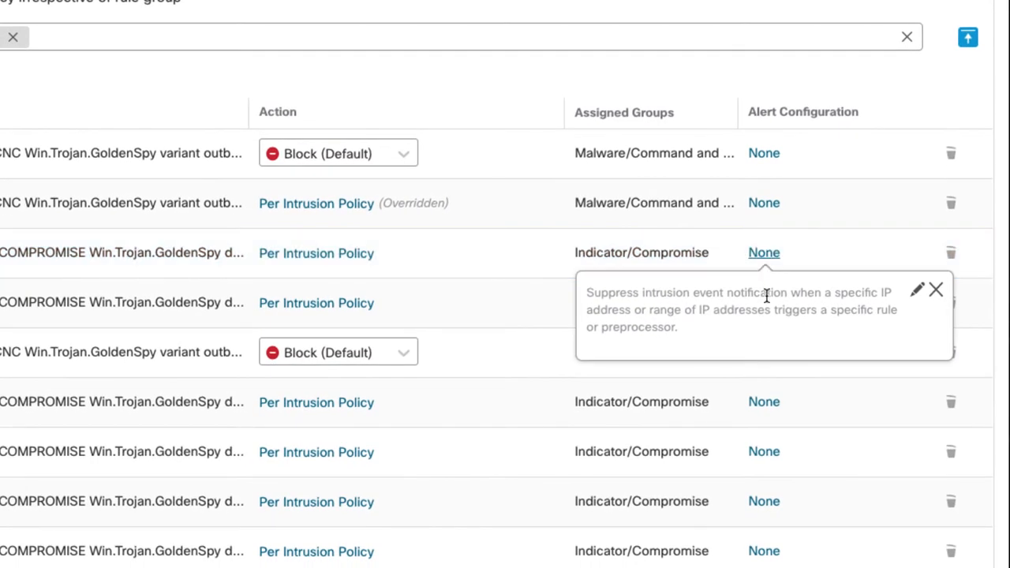
mouse_move(916, 303)
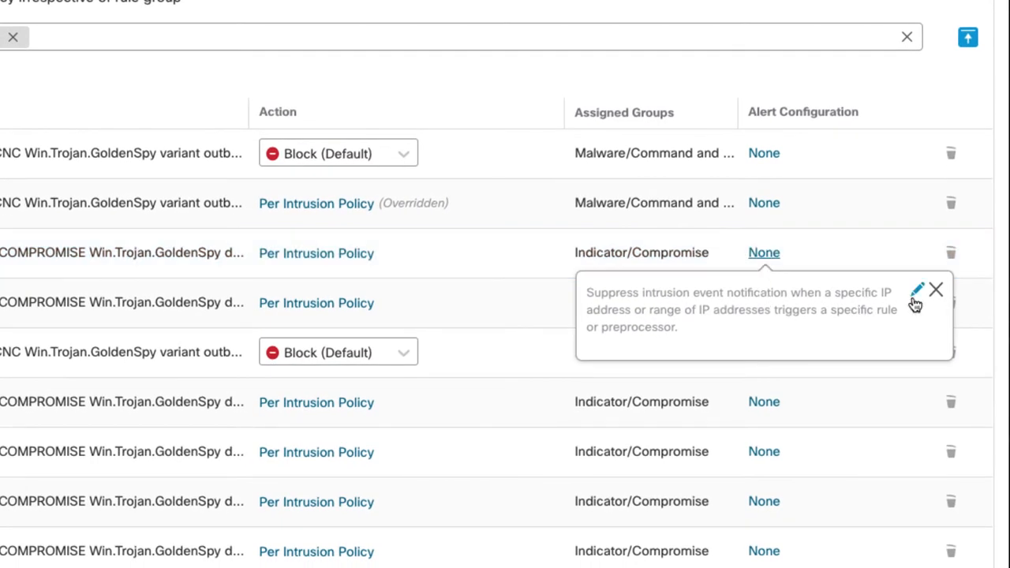
- Bring up the Alert Configuration dialog for rule 1:54888
click(917, 290)
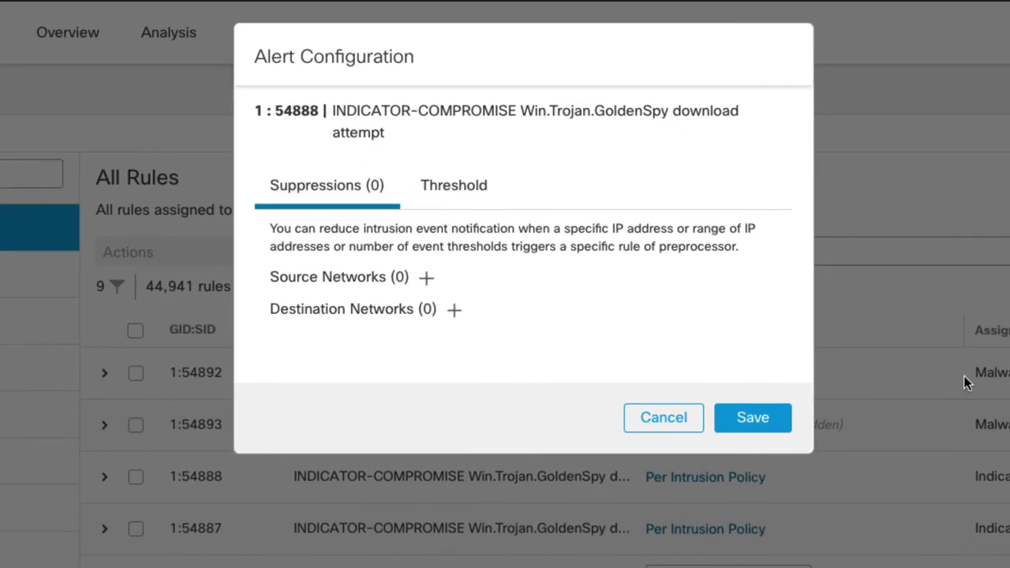
mouse_move(640, 199)
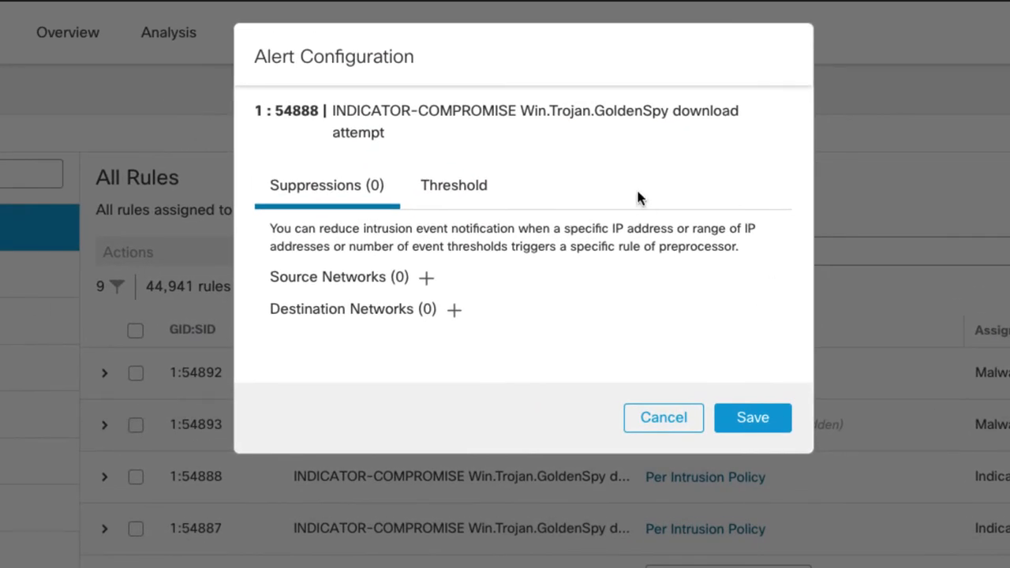
mouse_move(597, 249)
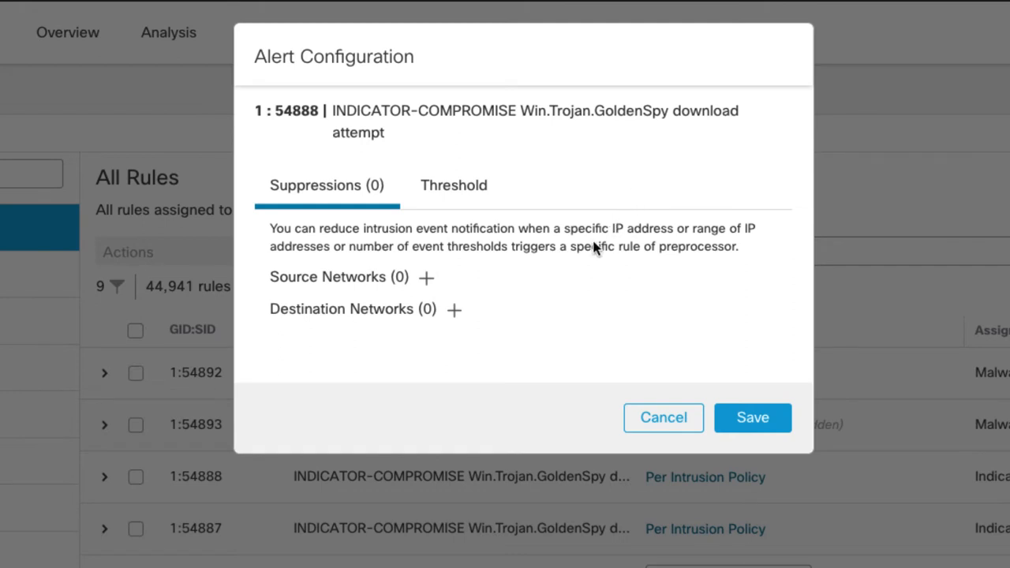
mouse_move(489, 303)
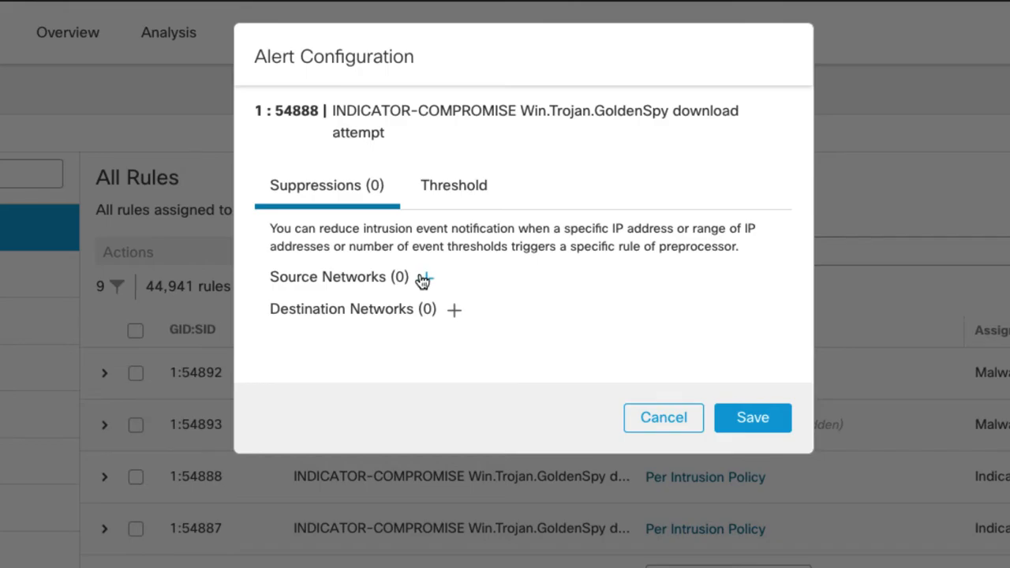
- Add Cisco-DMZ as a suppressed source network for rule 1:54888
click(426, 278)
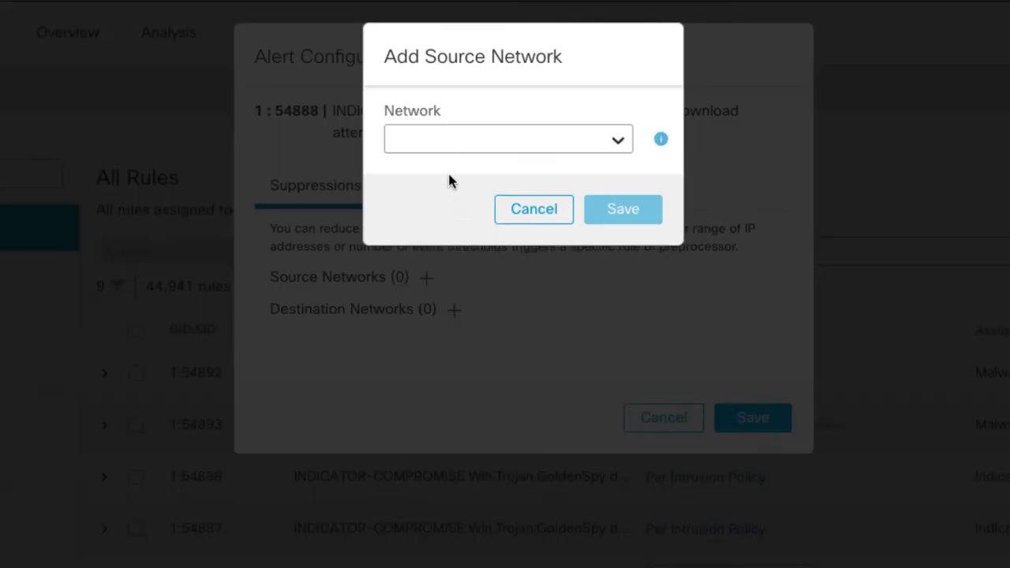
click(619, 139)
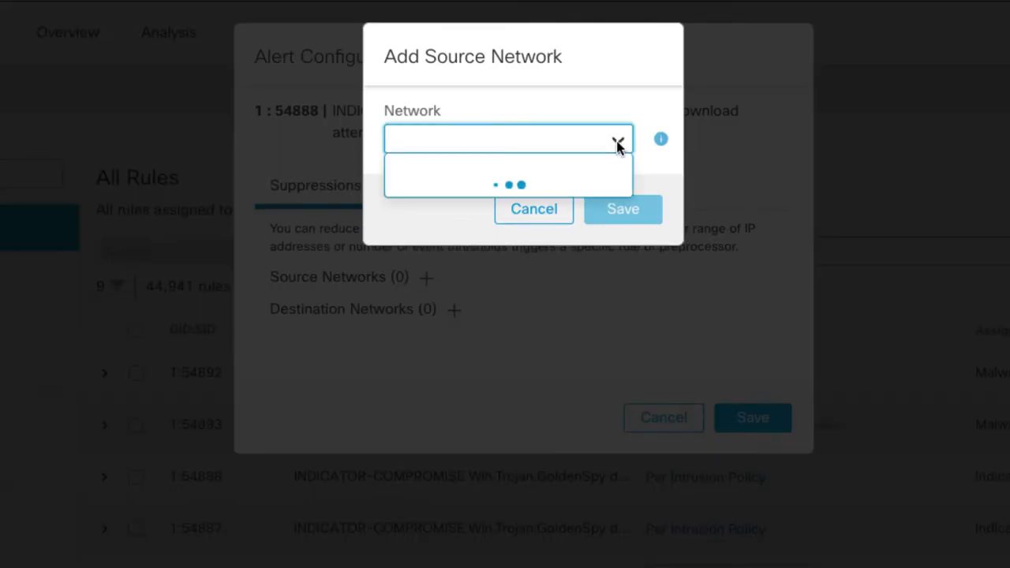
click(505, 139)
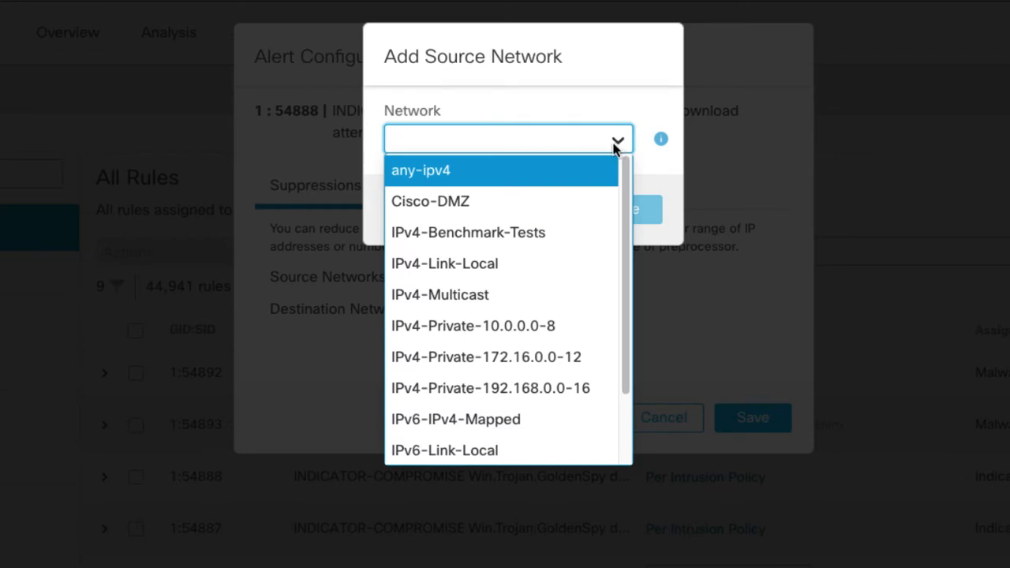
mouse_move(603, 161)
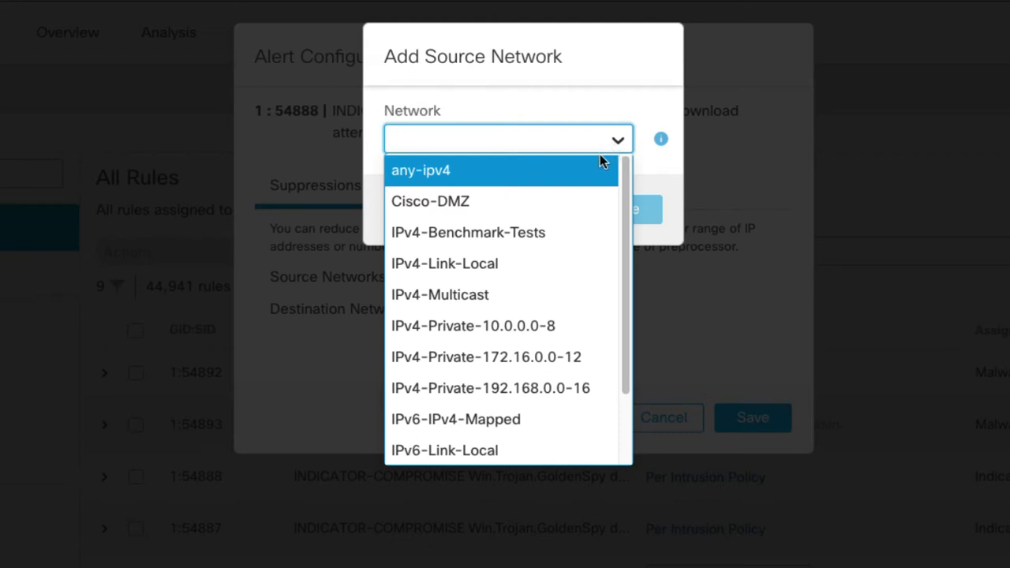
mouse_move(587, 203)
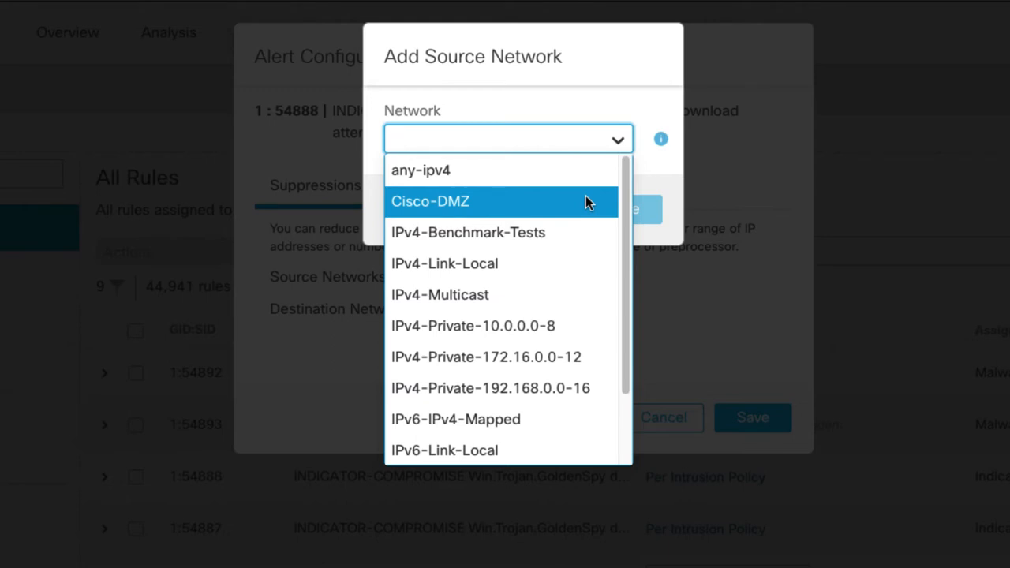
mouse_move(408, 207)
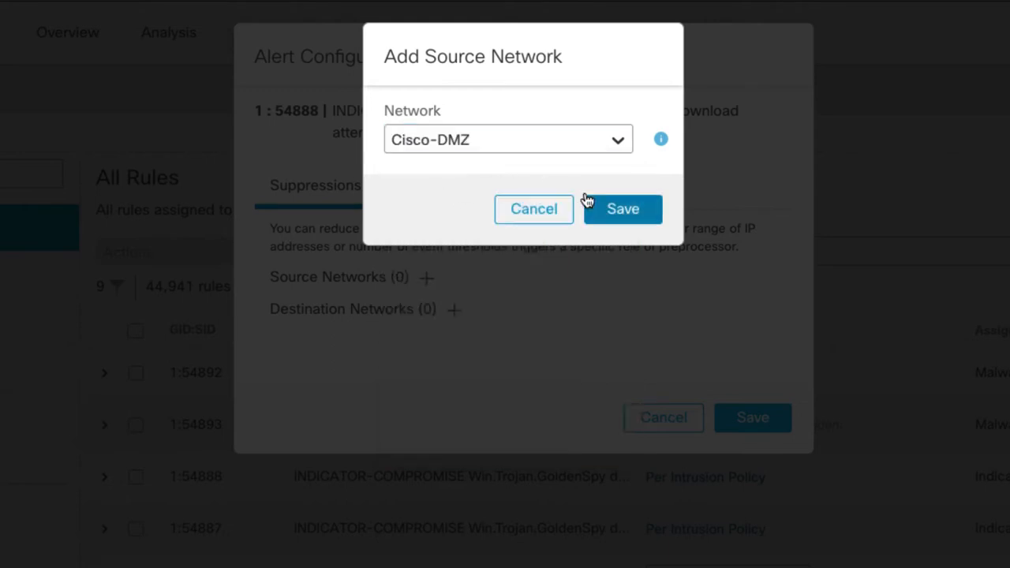
click(622, 208)
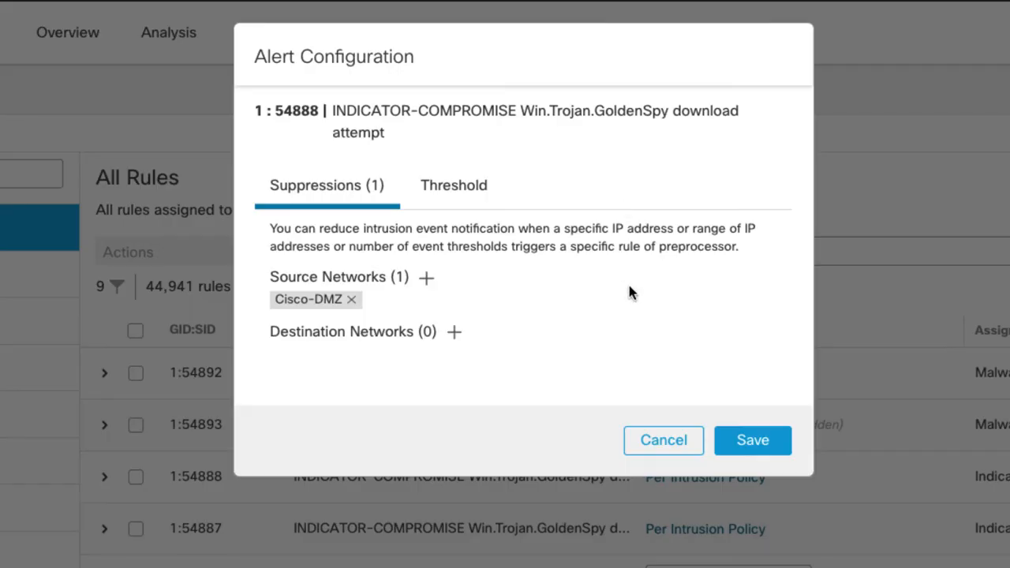
mouse_move(490, 351)
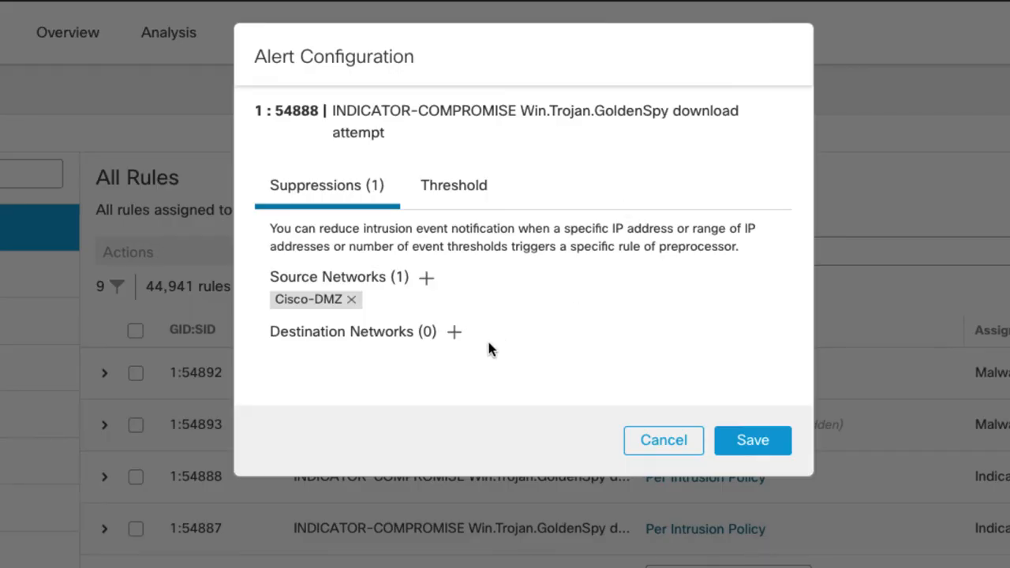
mouse_move(487, 333)
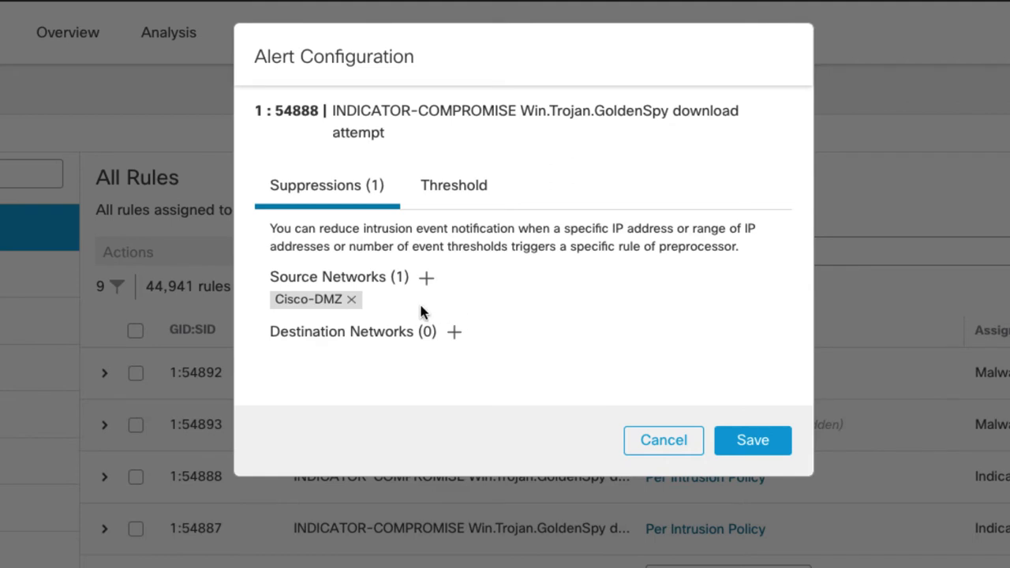
mouse_move(468, 306)
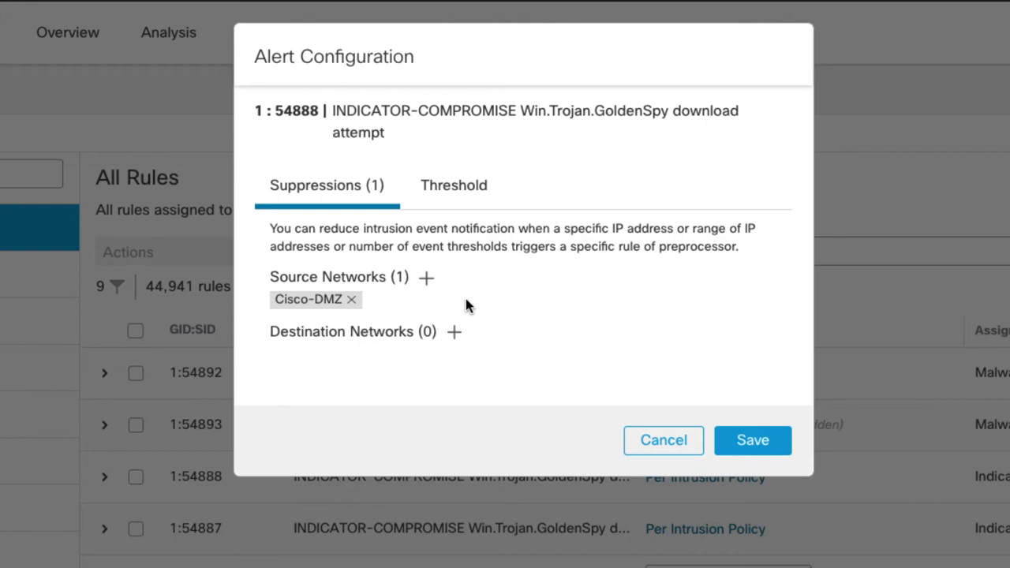
mouse_move(397, 311)
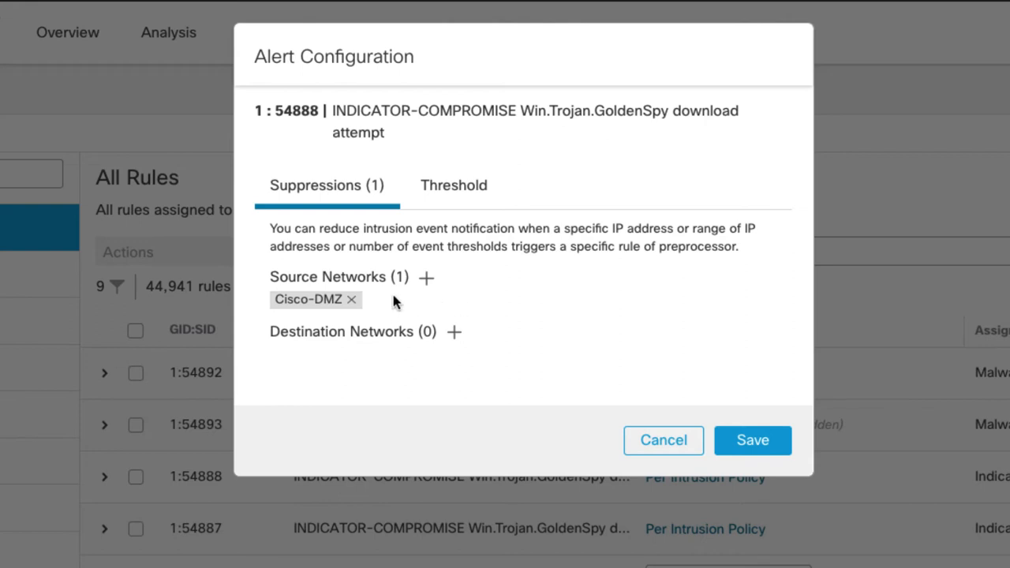
mouse_move(387, 354)
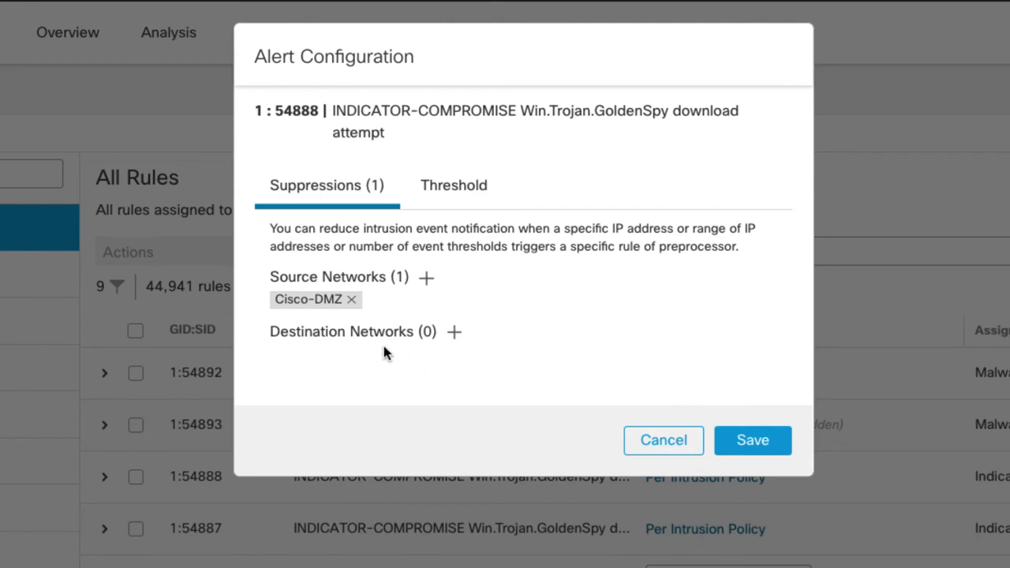
mouse_move(476, 308)
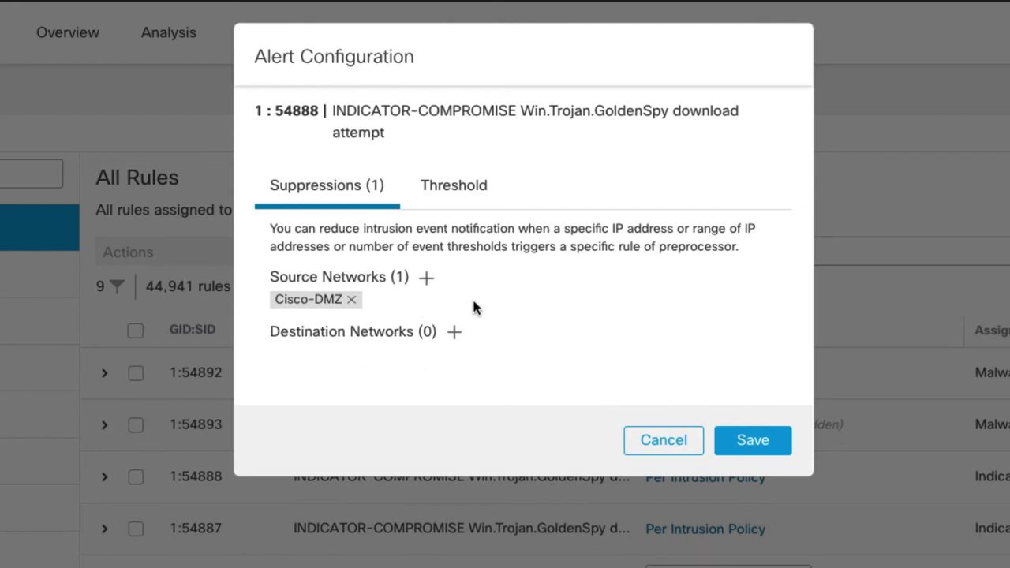
mouse_move(489, 352)
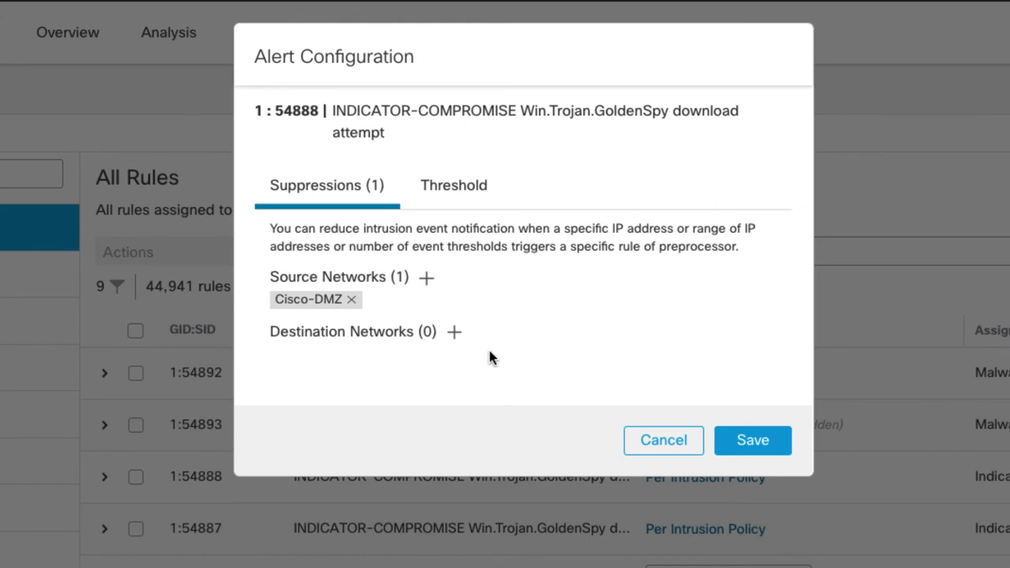
mouse_move(497, 309)
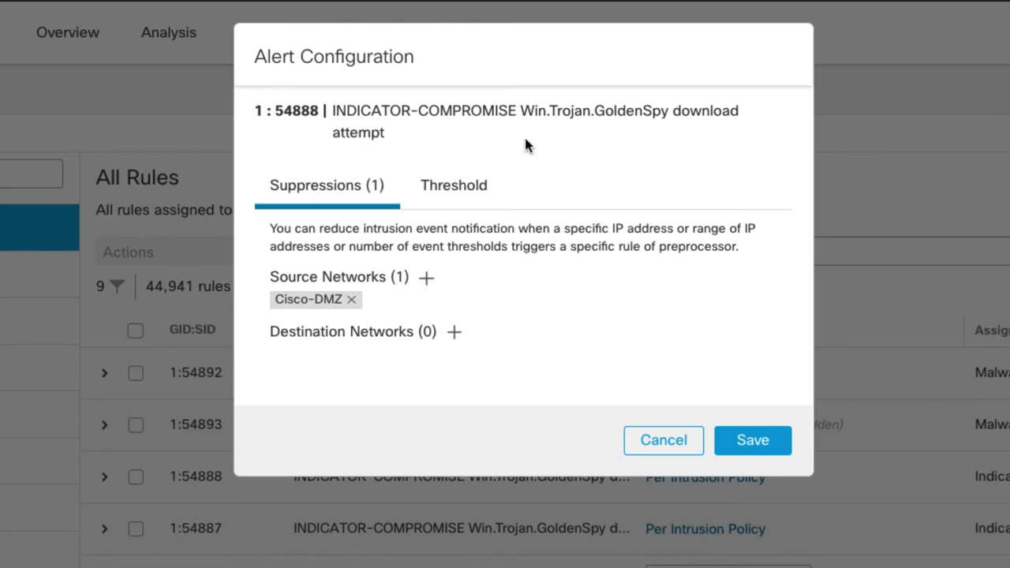
- Set a LIMIT threshold of 5 events per 30 seconds tracked by source and save
click(455, 185)
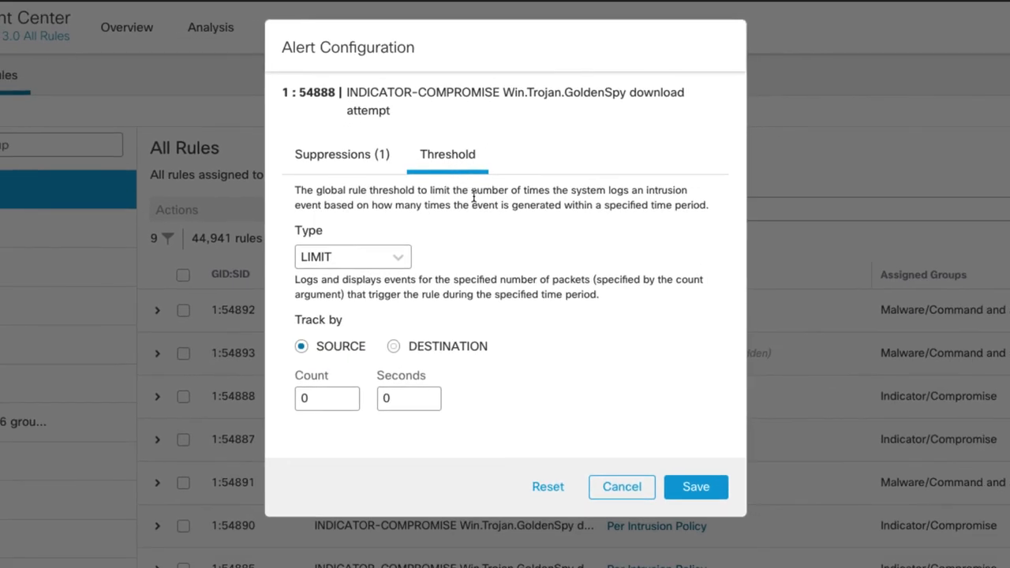
mouse_move(506, 247)
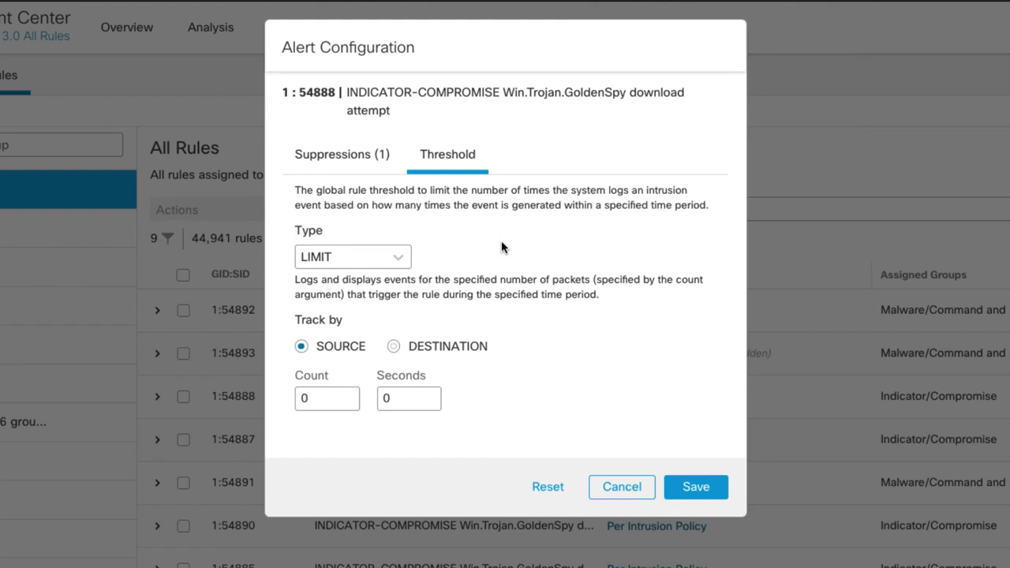
click(352, 256)
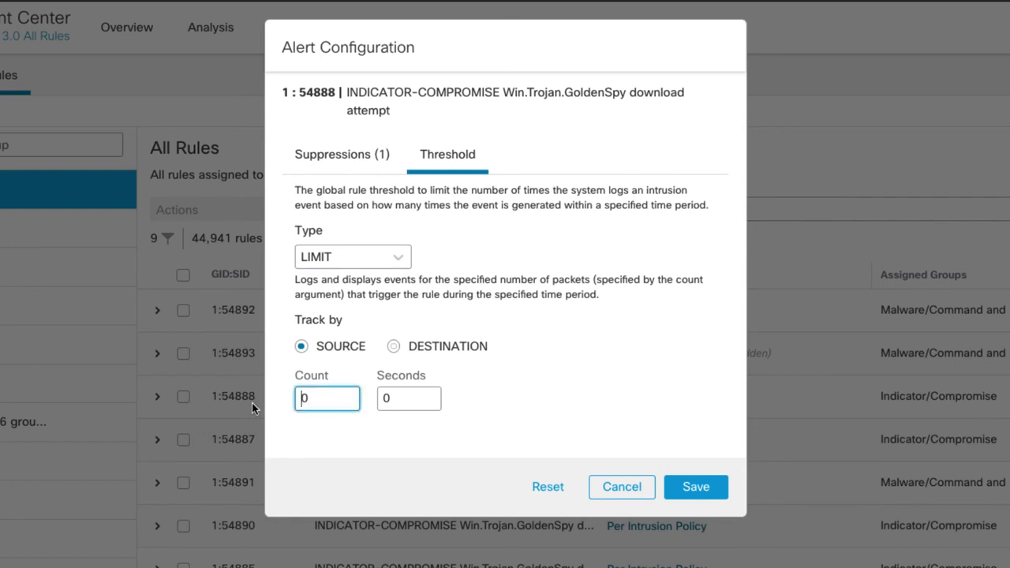
text(5)
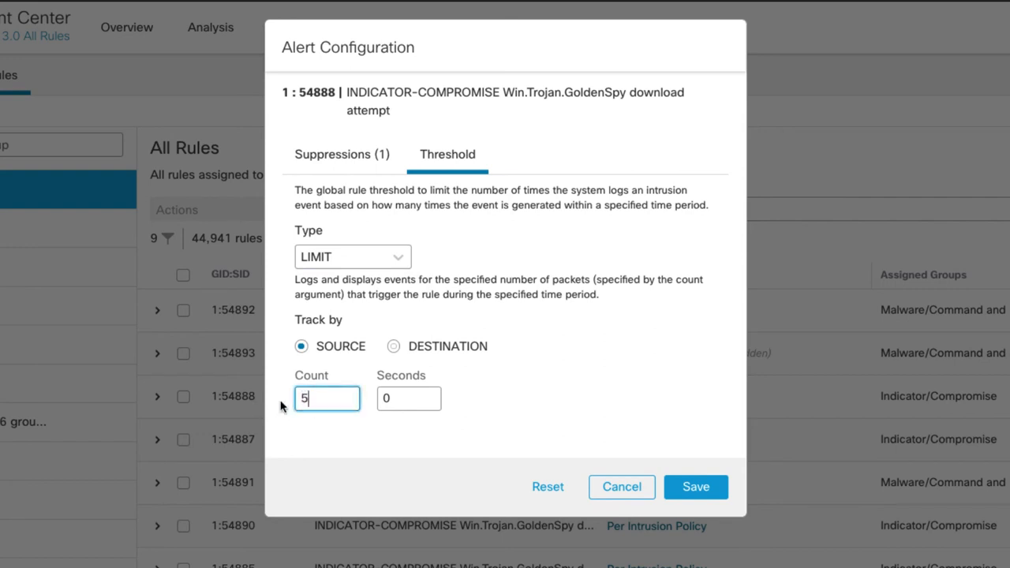
click(409, 398)
text(30)
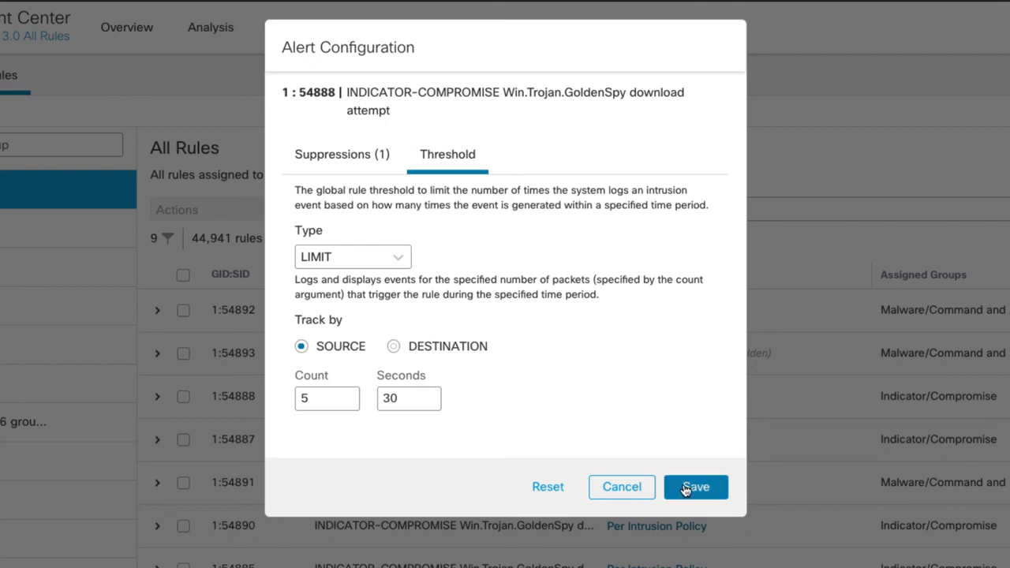
click(694, 486)
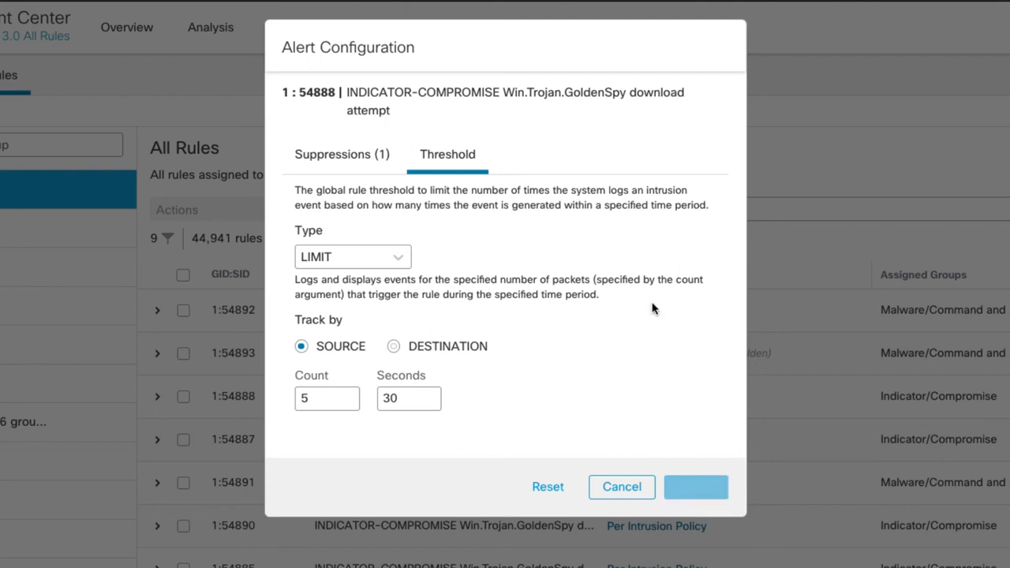
click(695, 487)
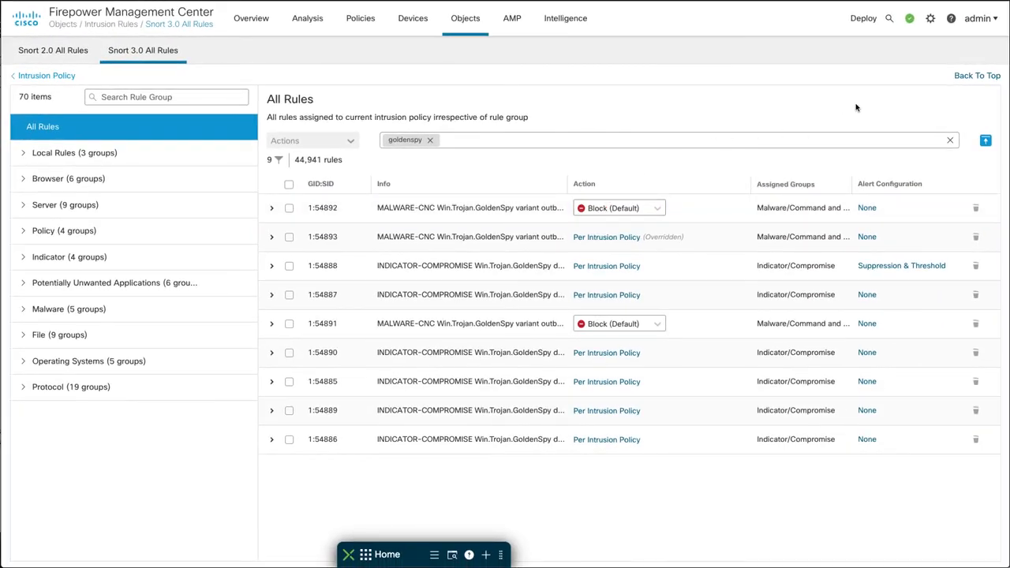